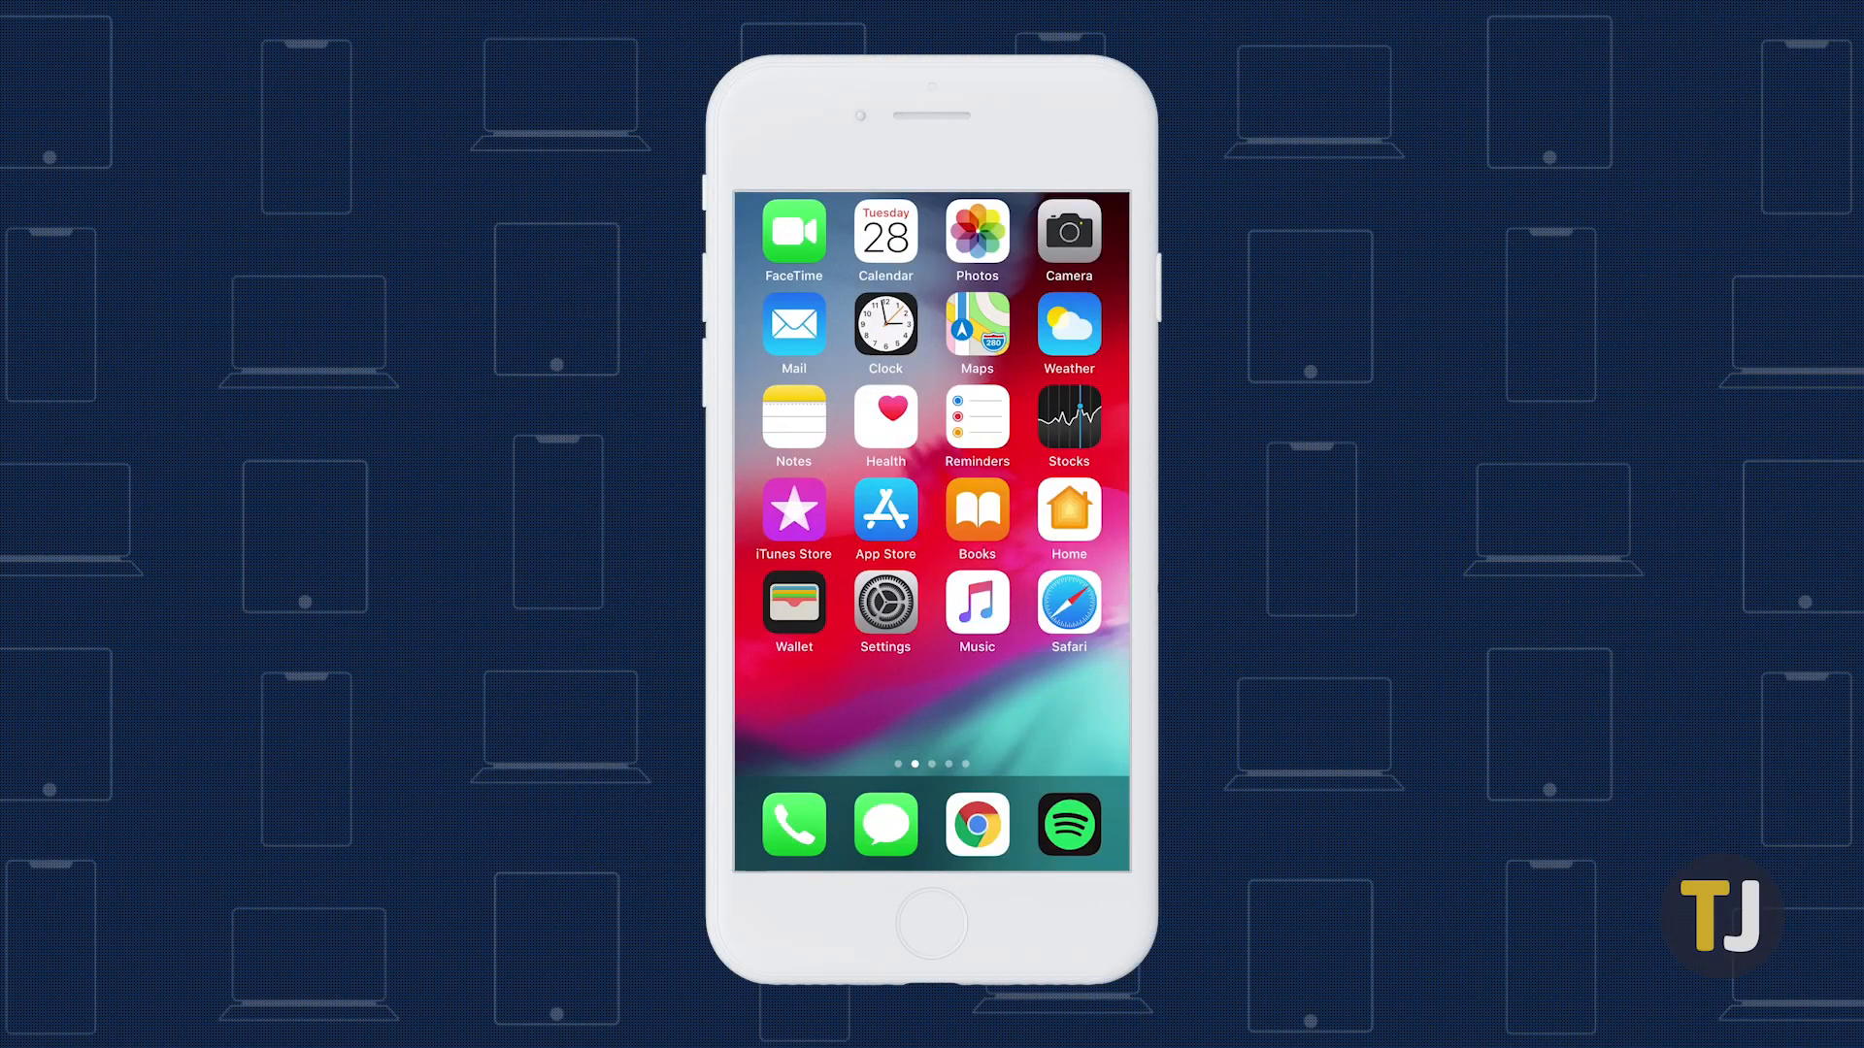
# Launch Safari from the iOS home screen
pyautogui.click(1066, 612)
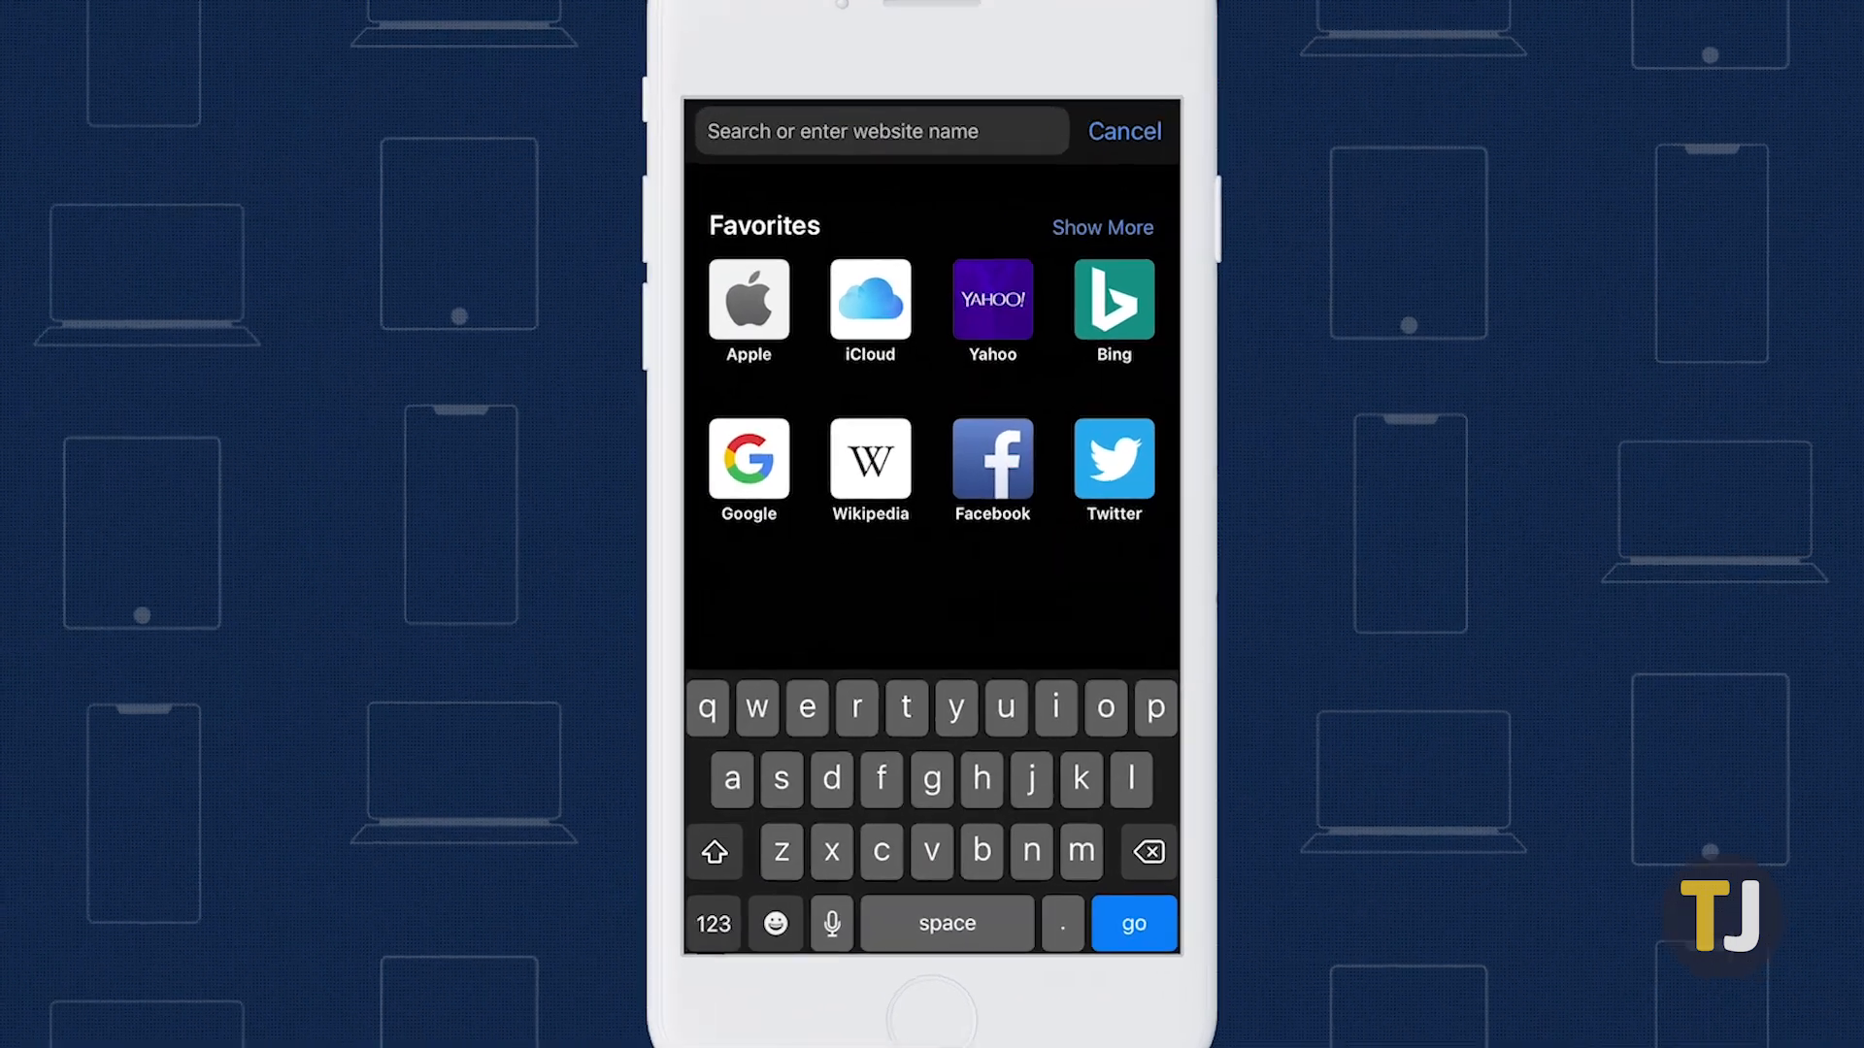
pyautogui.write('https')
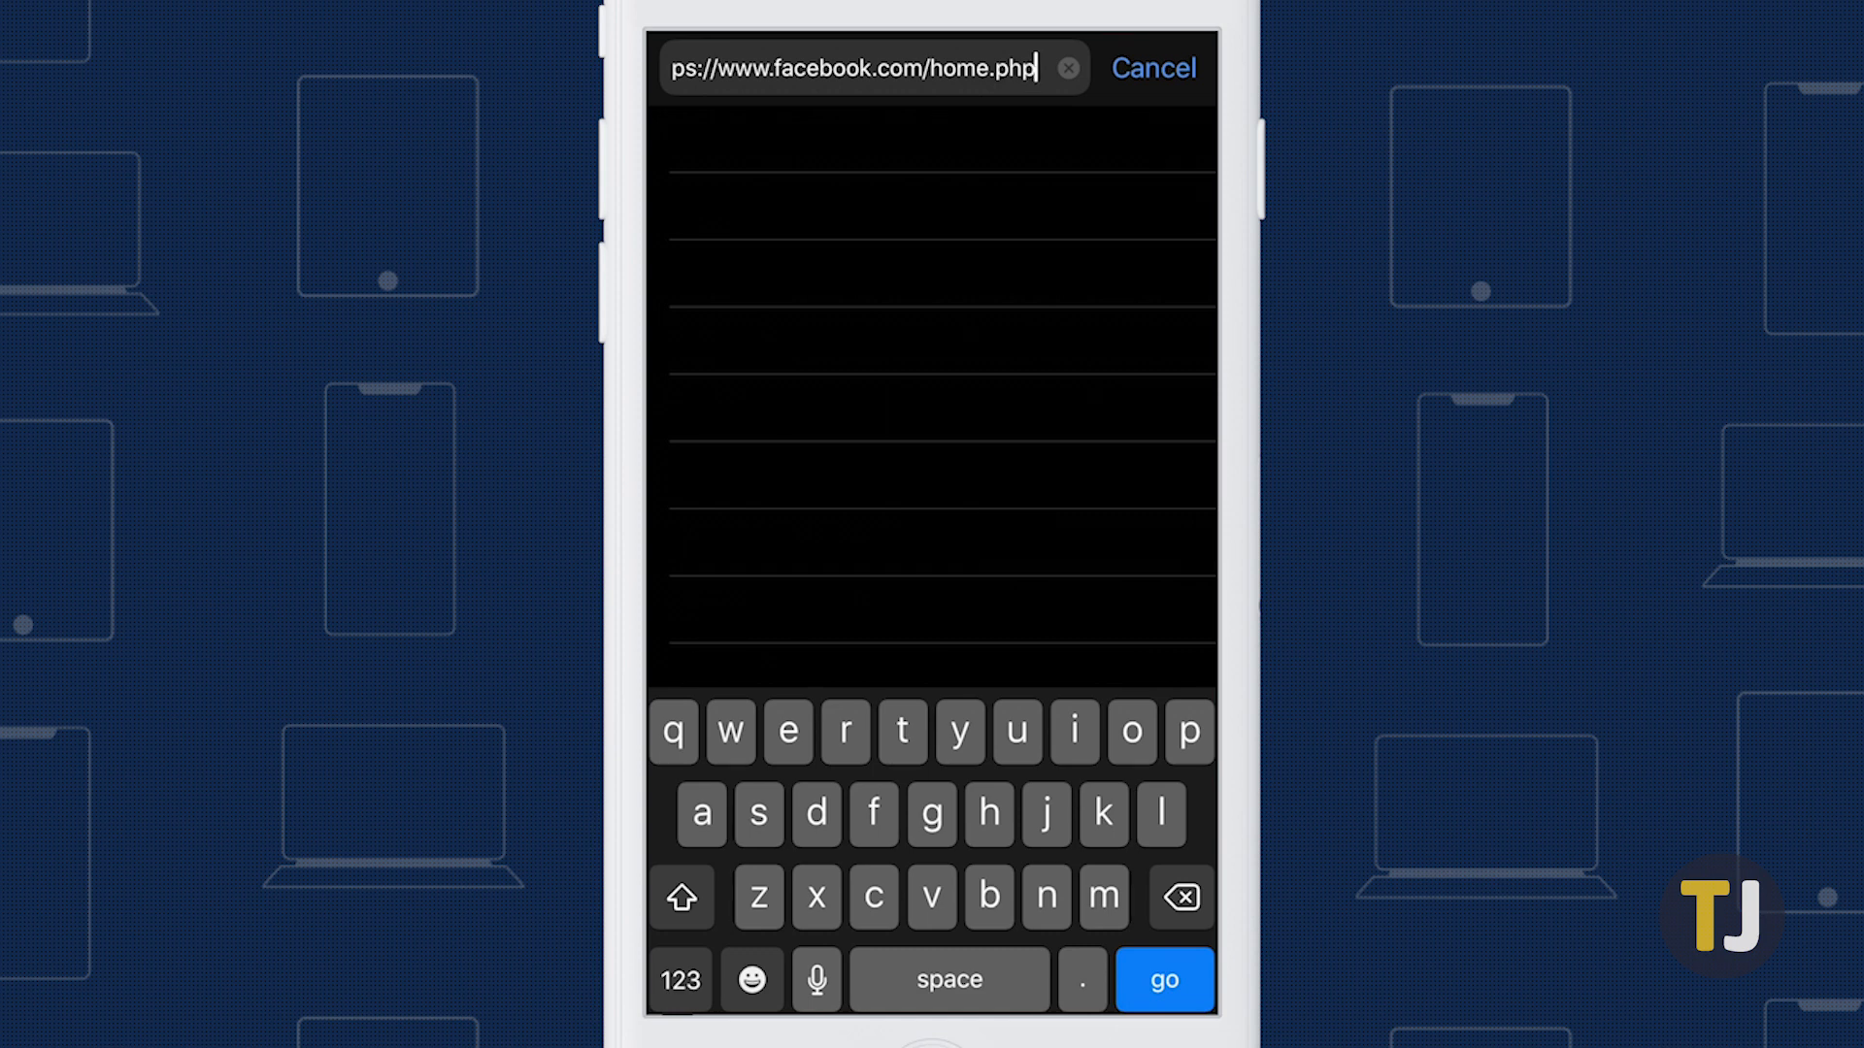
pyautogui.click(1163, 979)
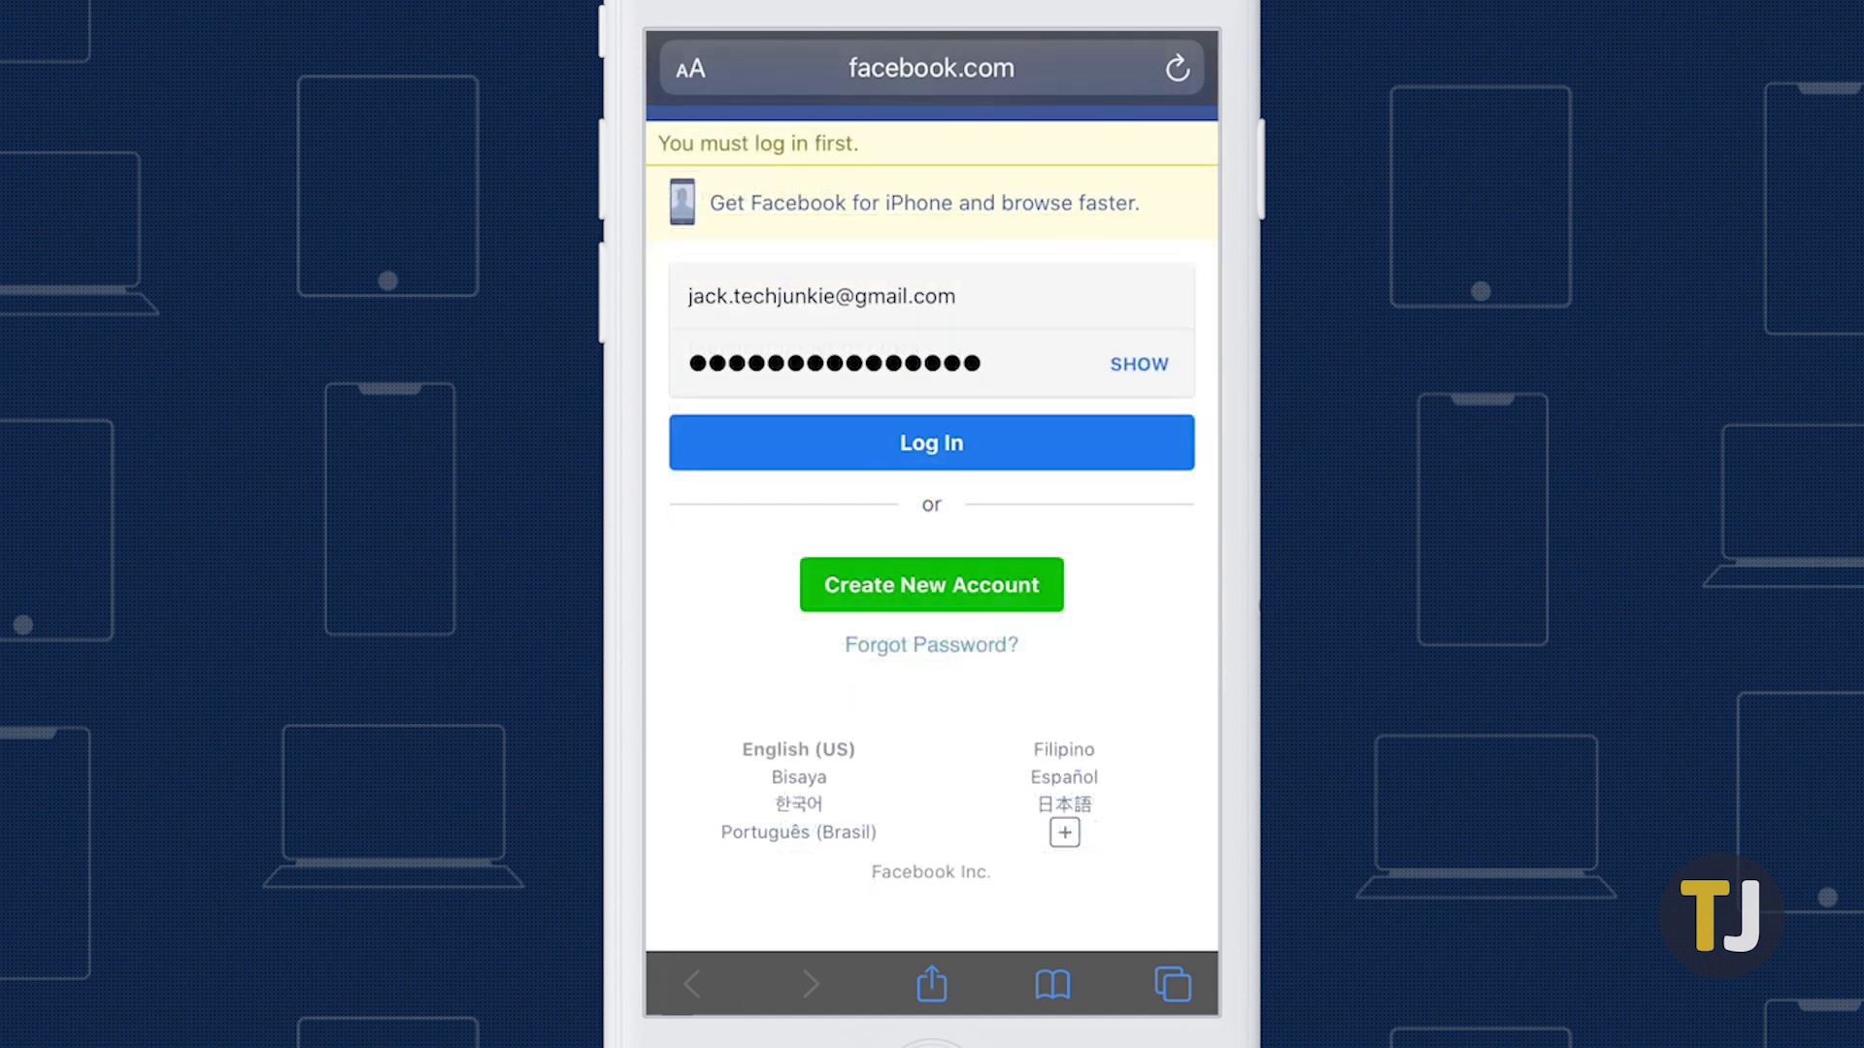
# Log in to Facebook and save the page as a bookmark via the Share sheet
pyautogui.click(930, 442)
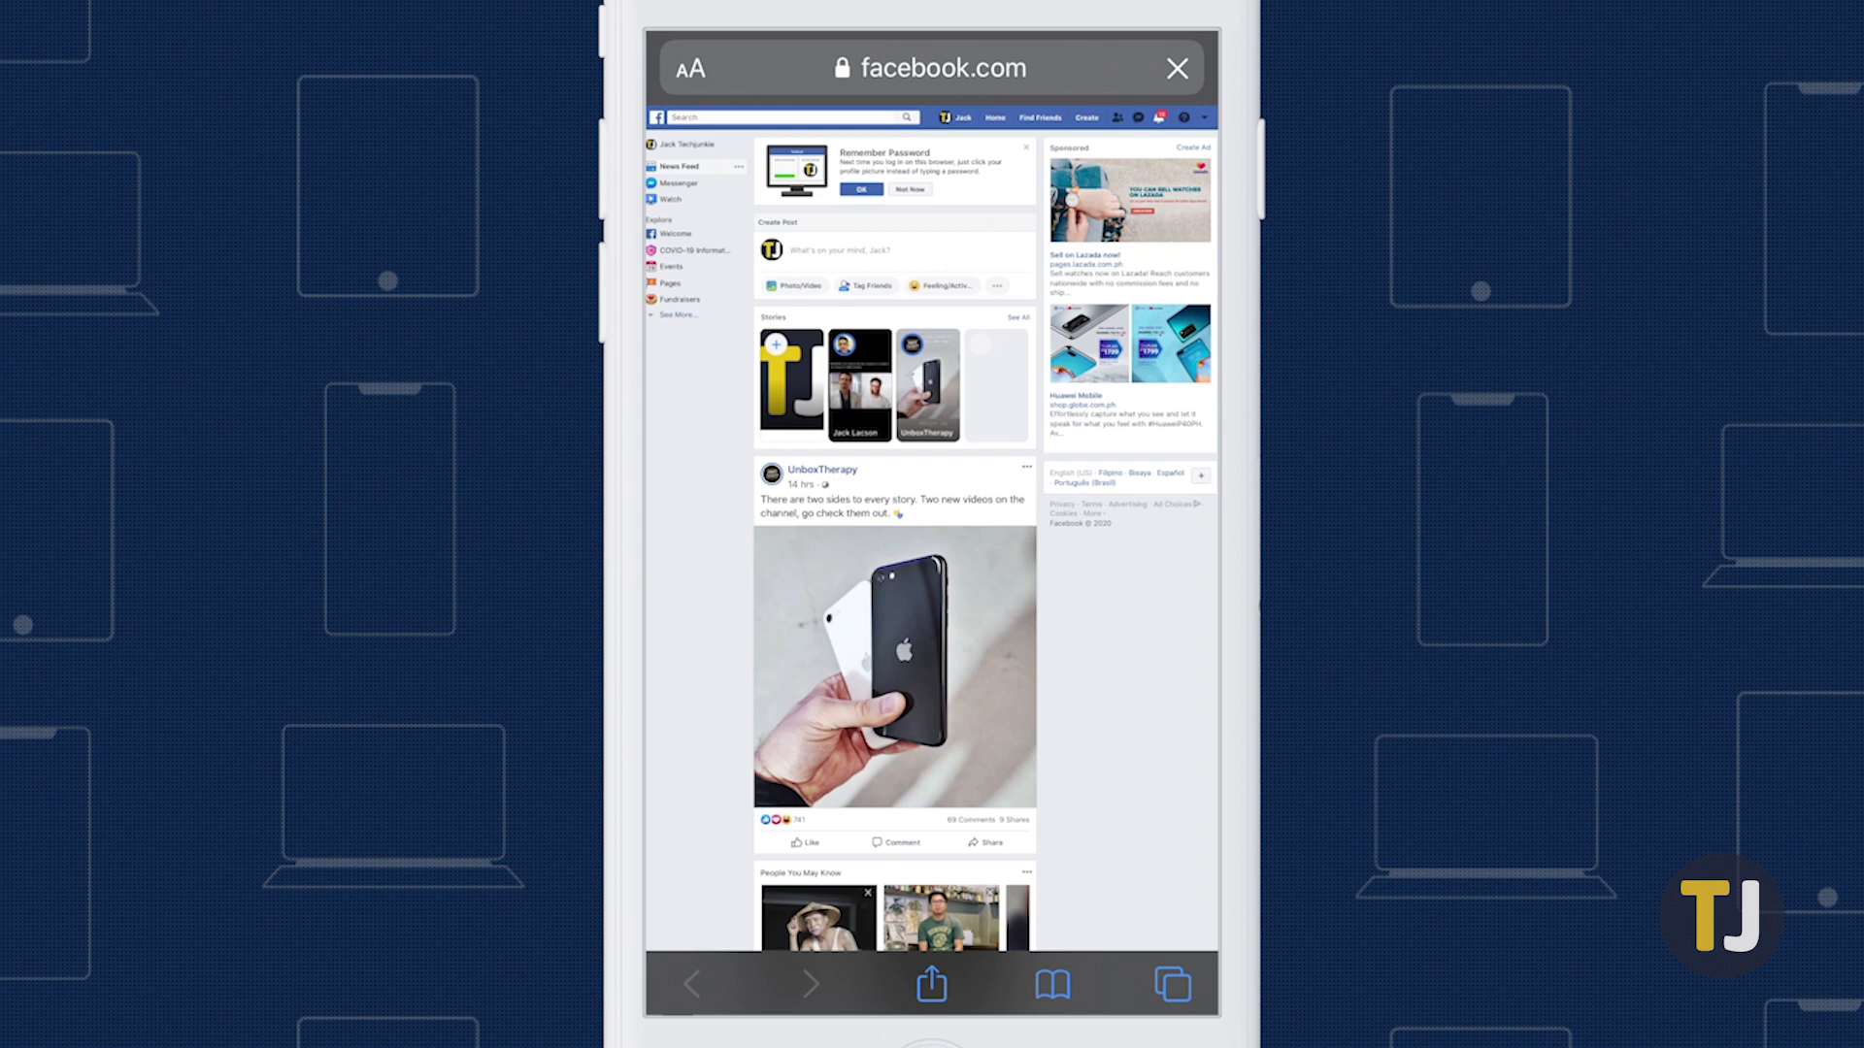
pyautogui.click(1050, 985)
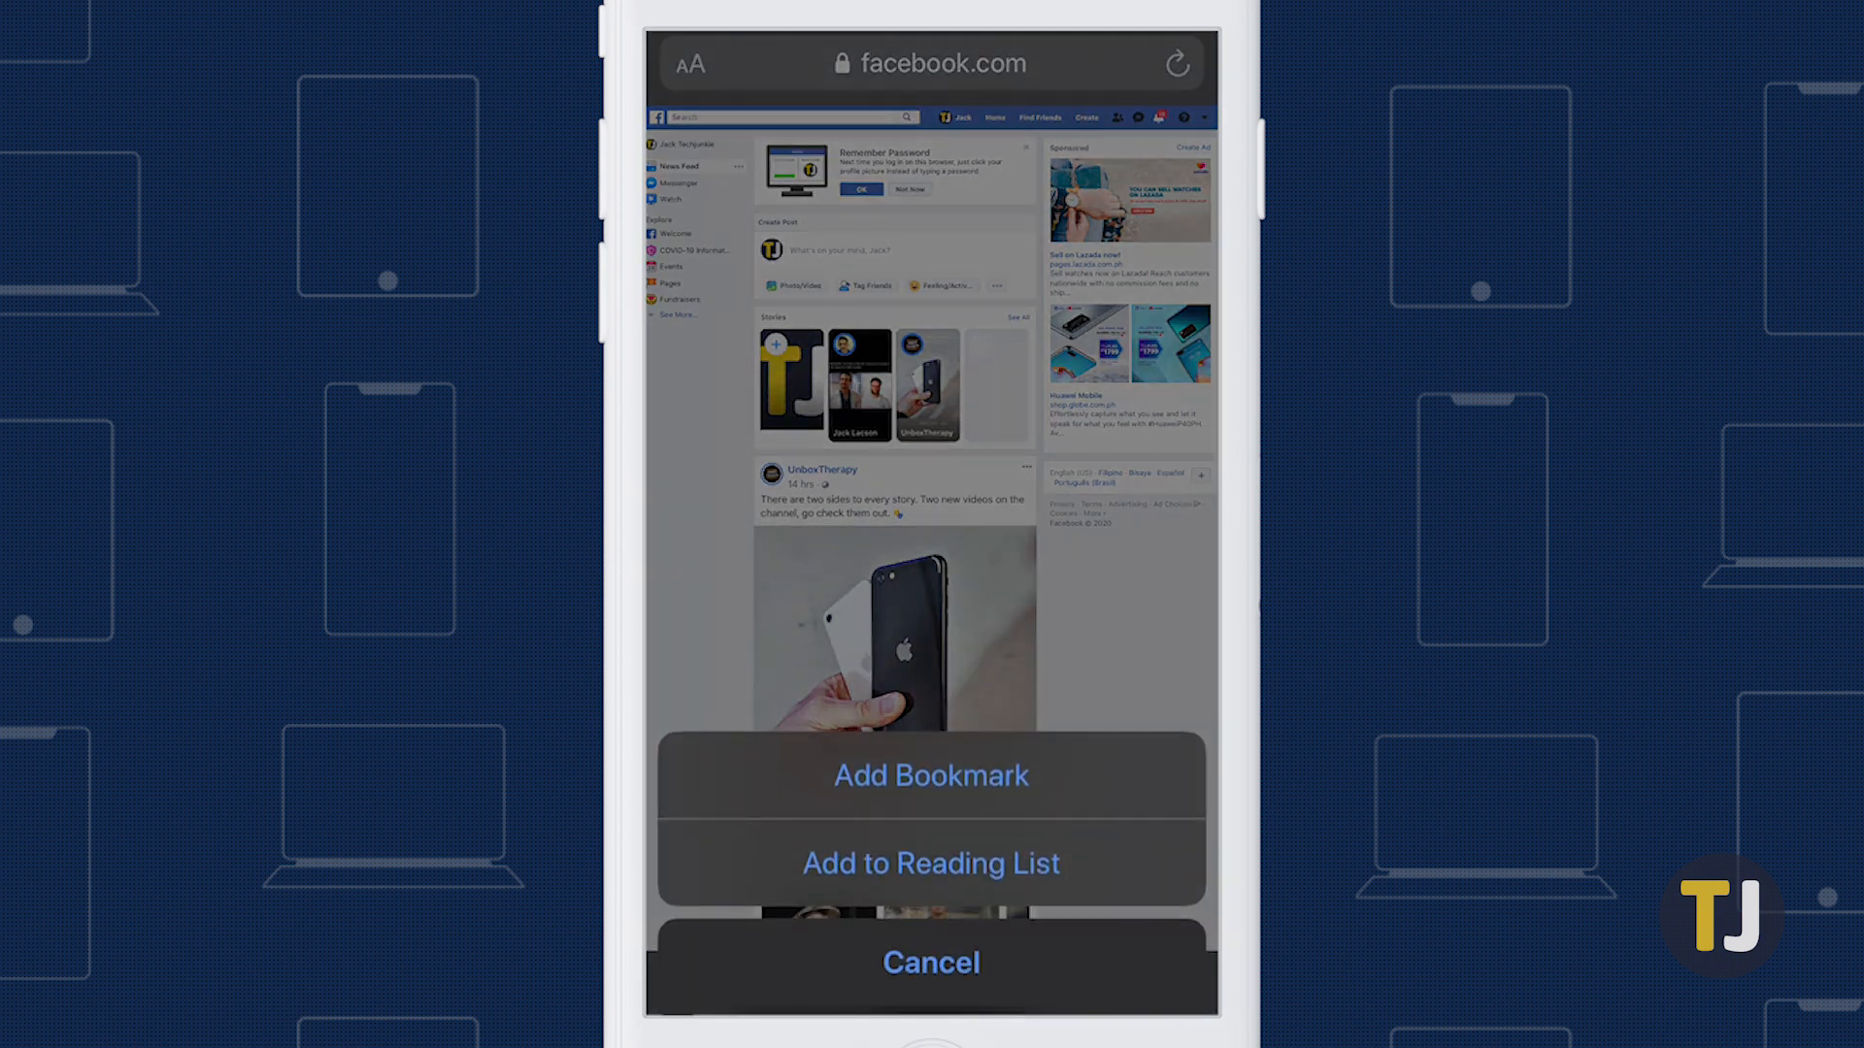
pyautogui.click(930, 775)
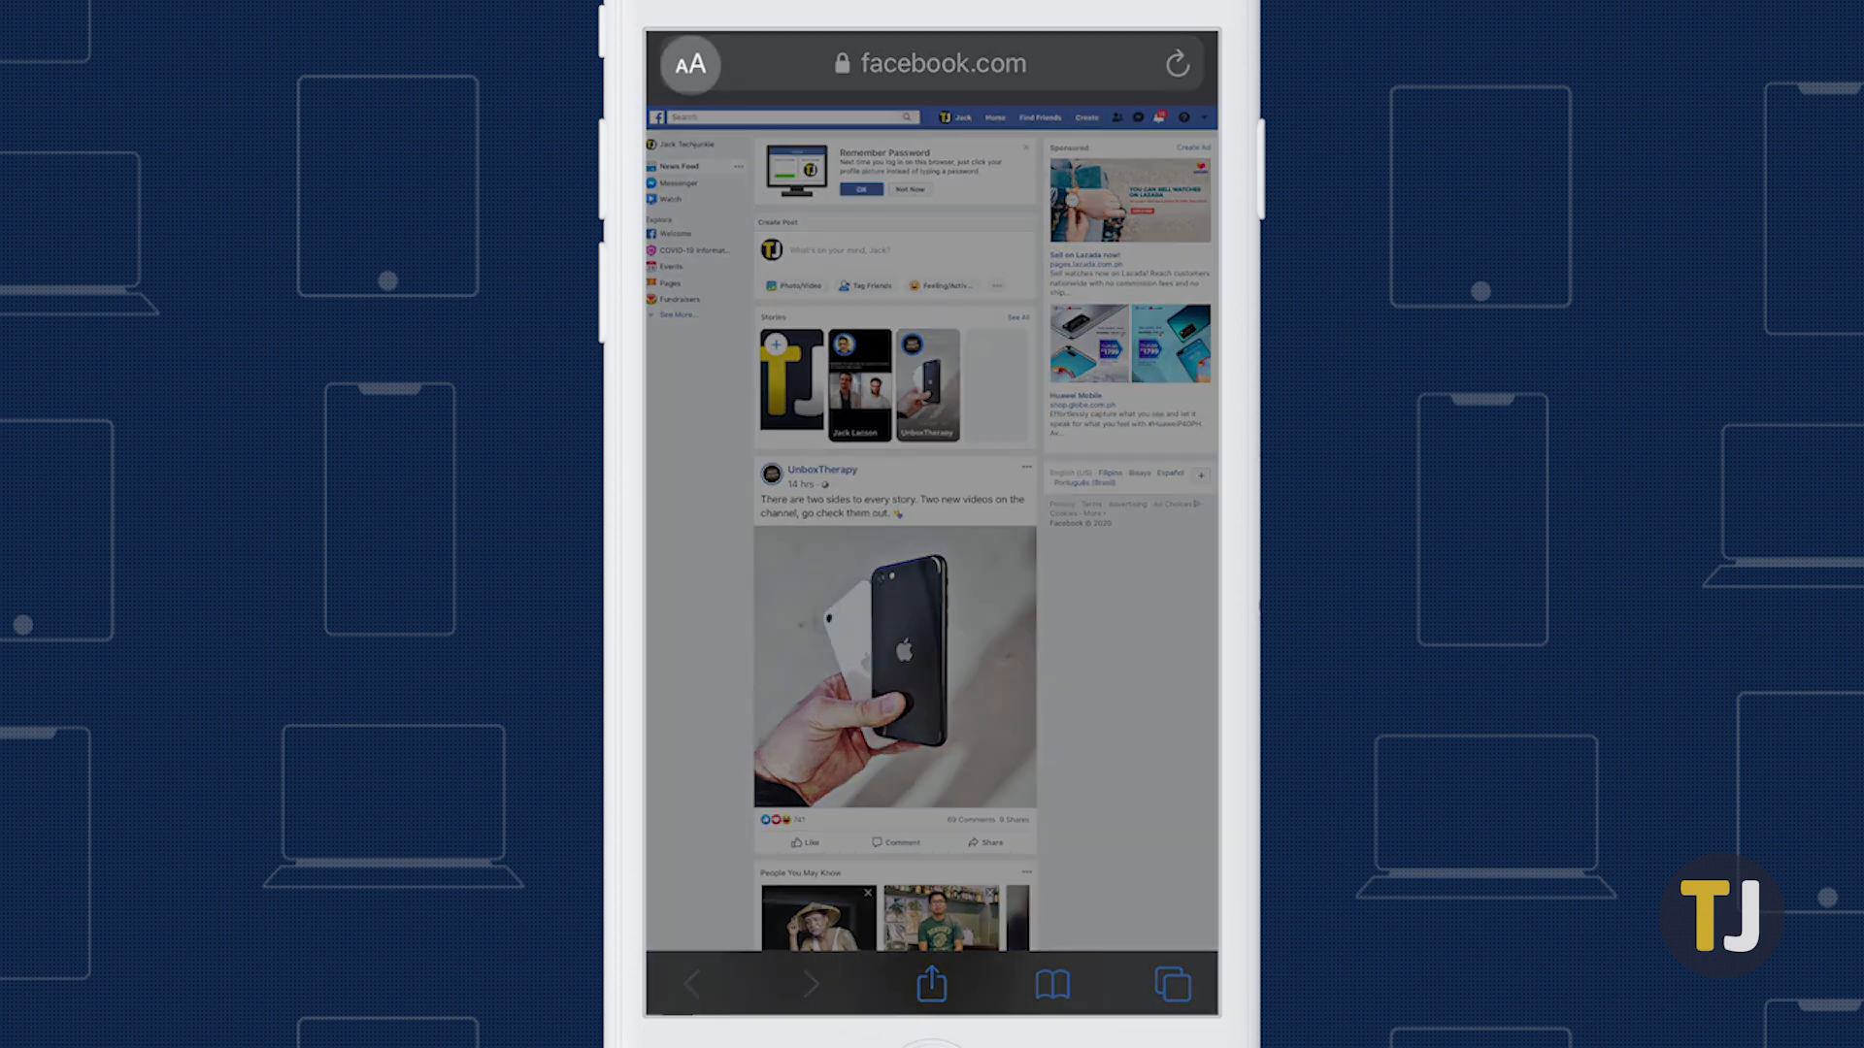
# Request the desktop site from the aA menu, then check desktop mode in Android Chrome's ⋮ menu
pyautogui.click(689, 64)
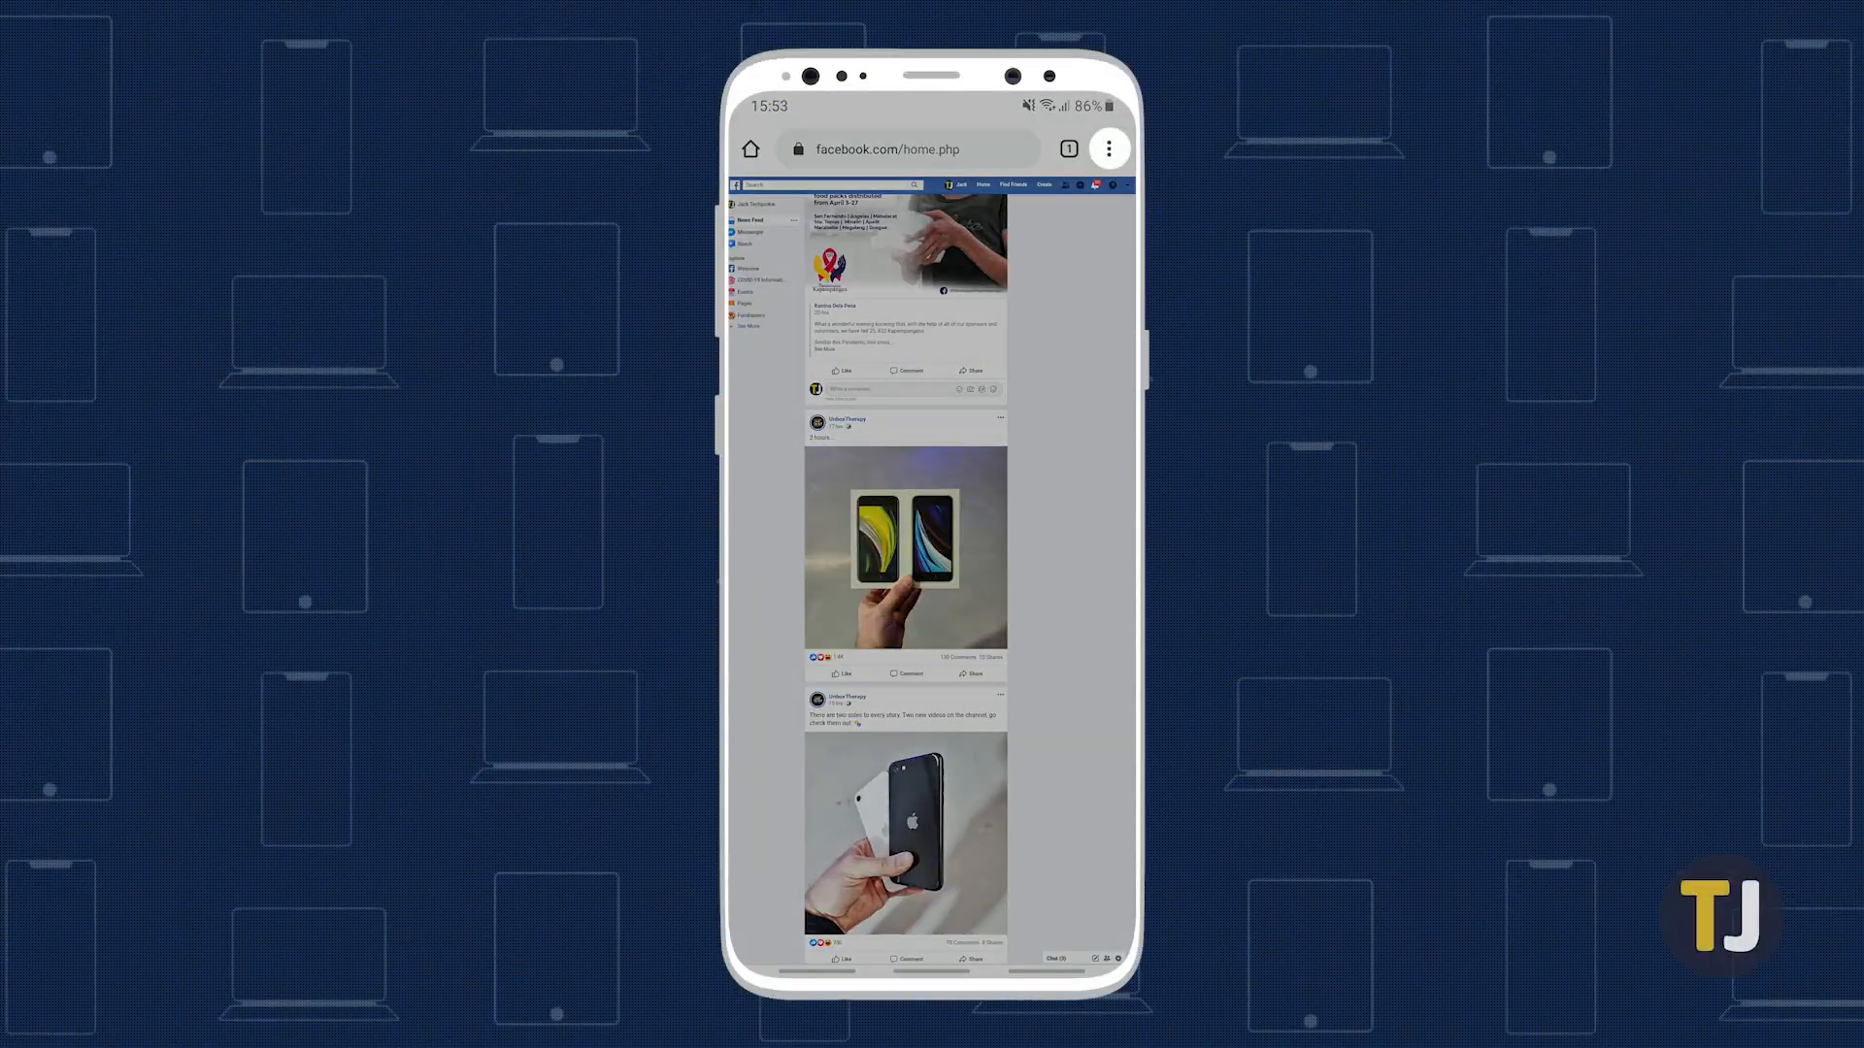
pyautogui.click(1108, 150)
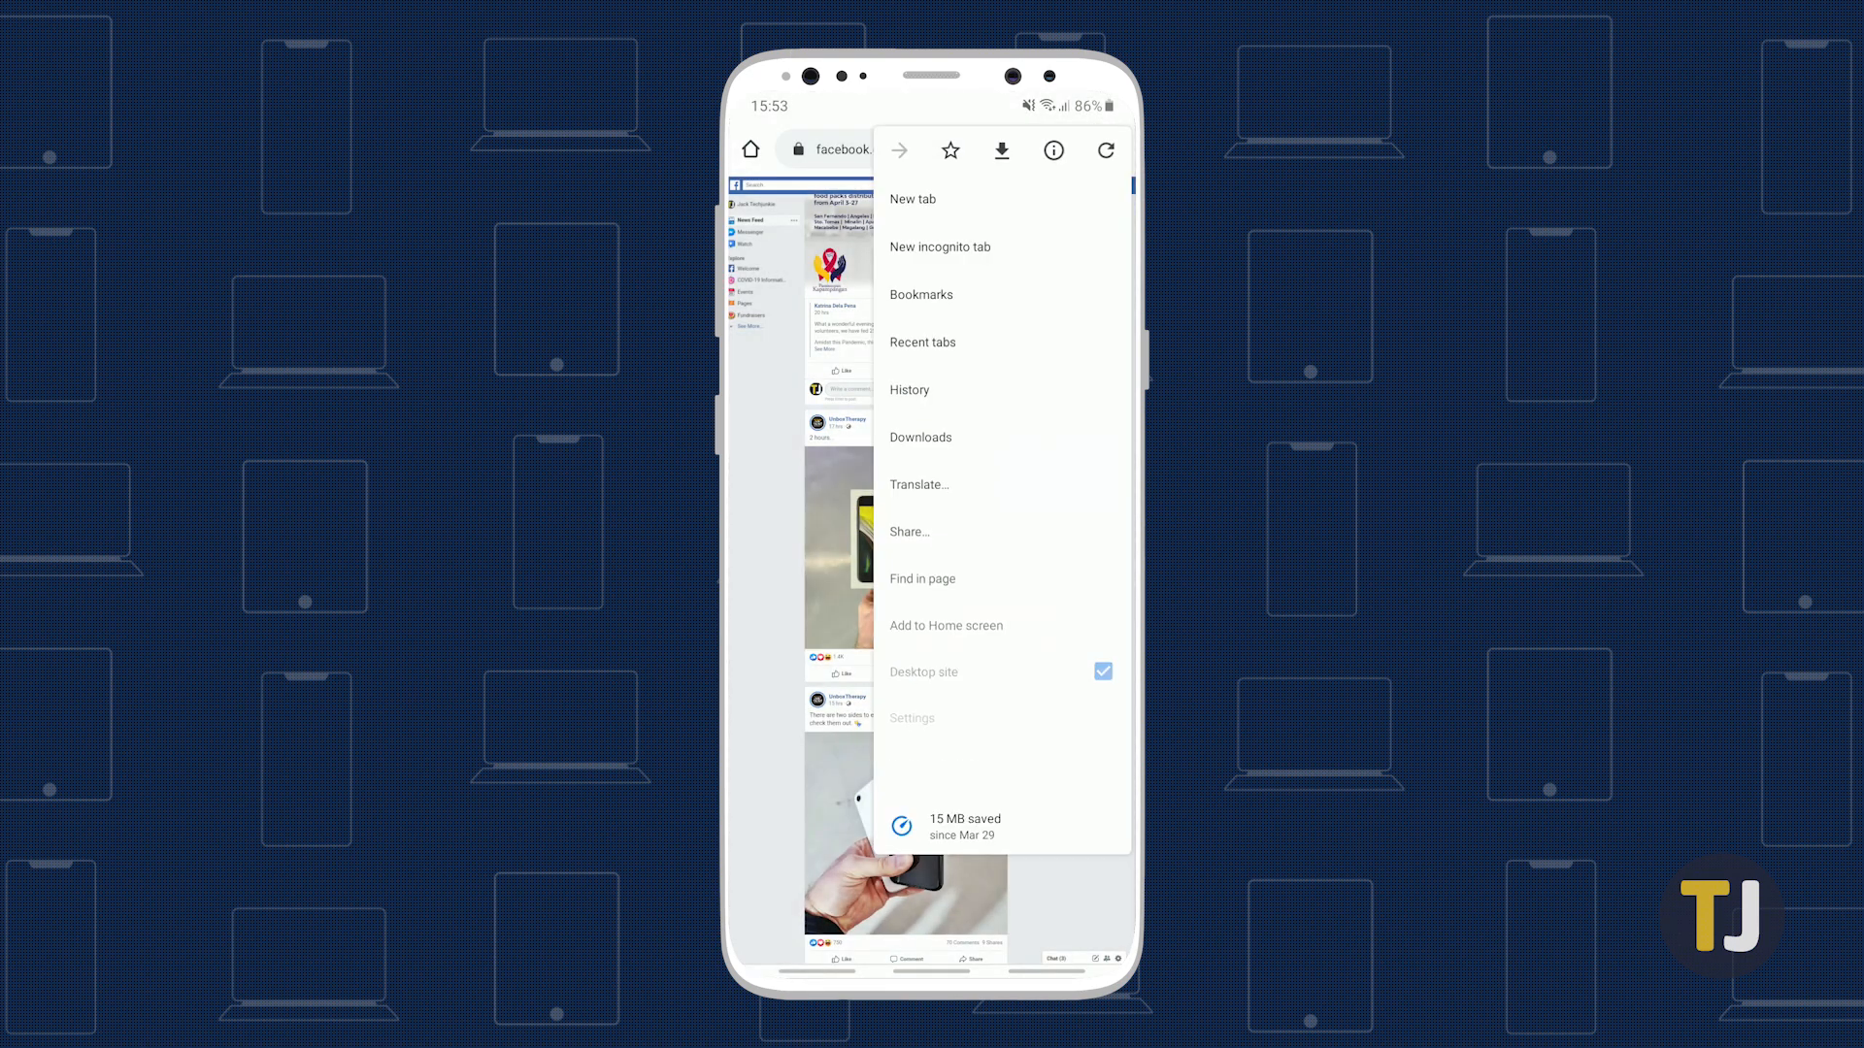